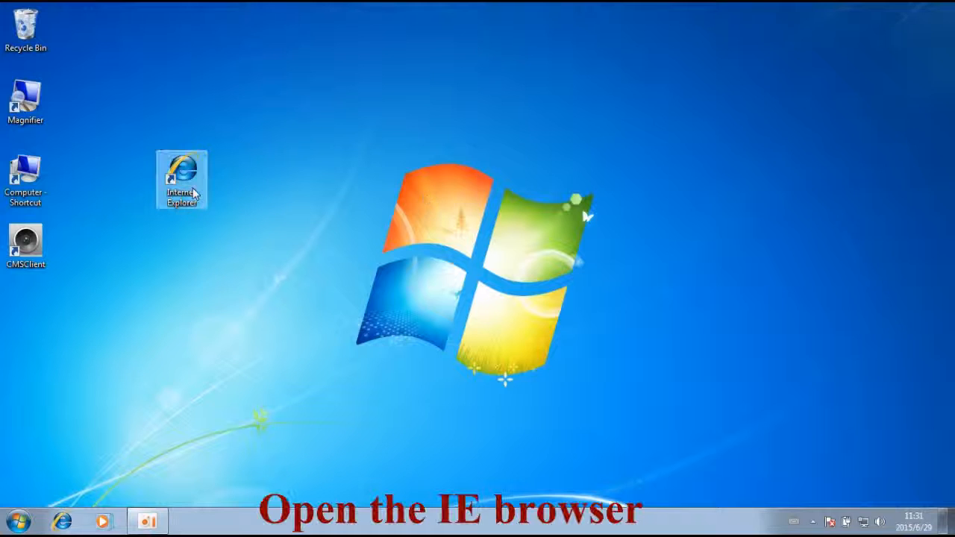
double_click(182, 179)
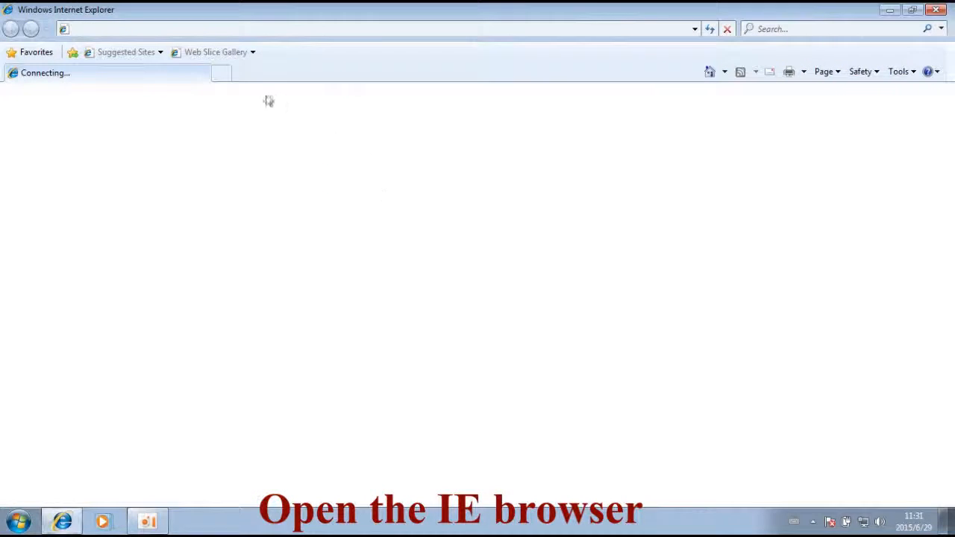
text(www.sec)
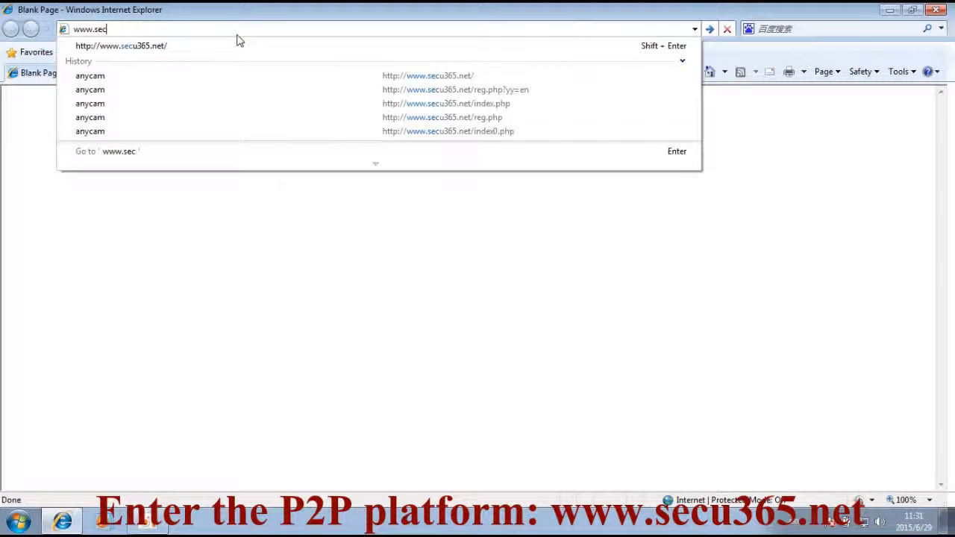
text(u365.net/)
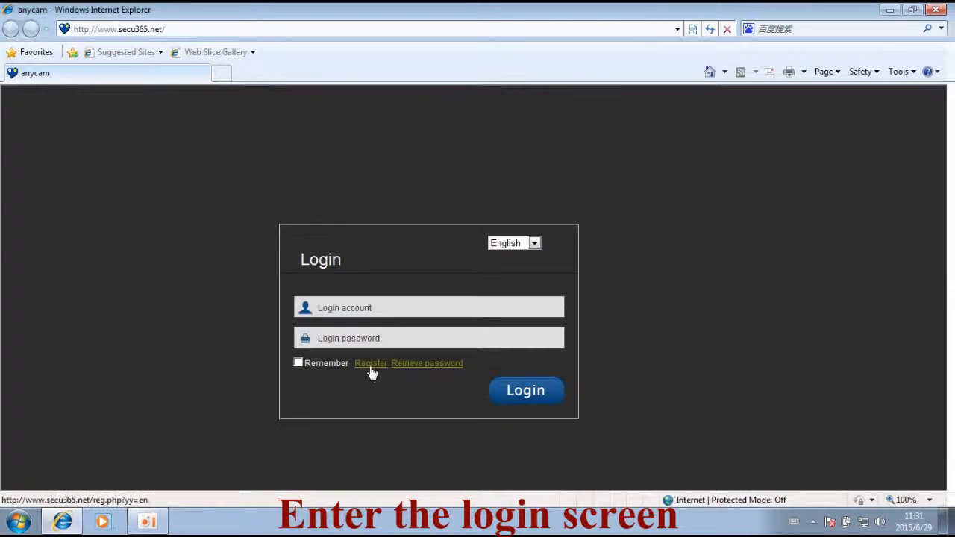
click(371, 363)
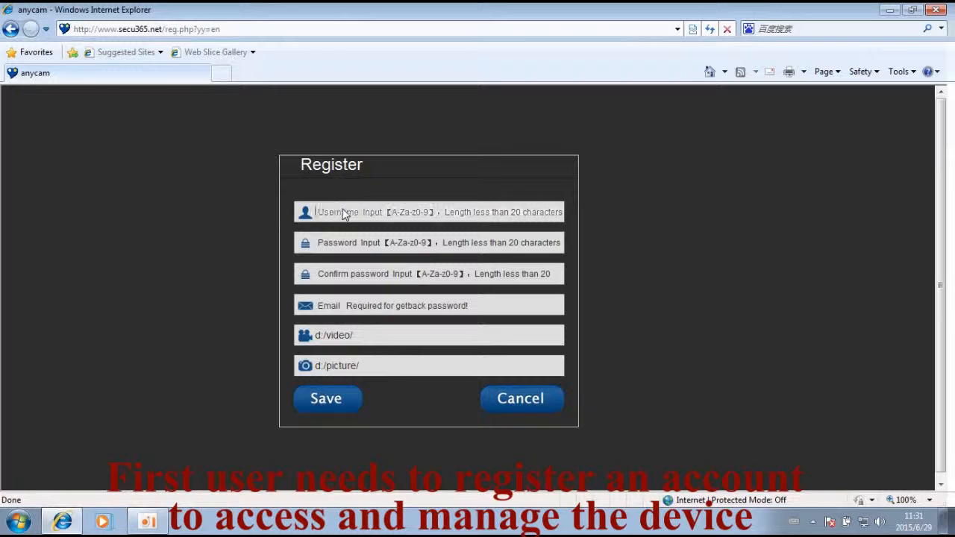
text(zosi888)
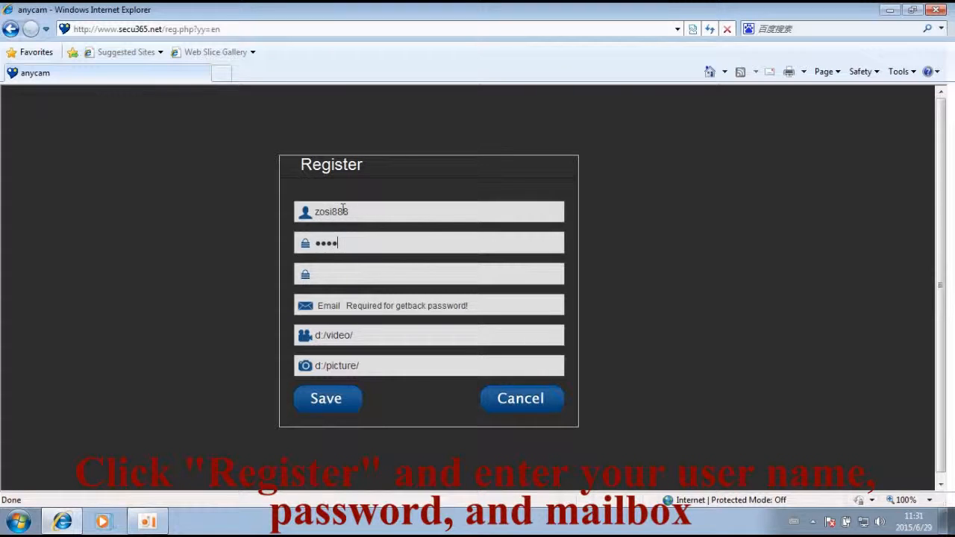
text(••••)
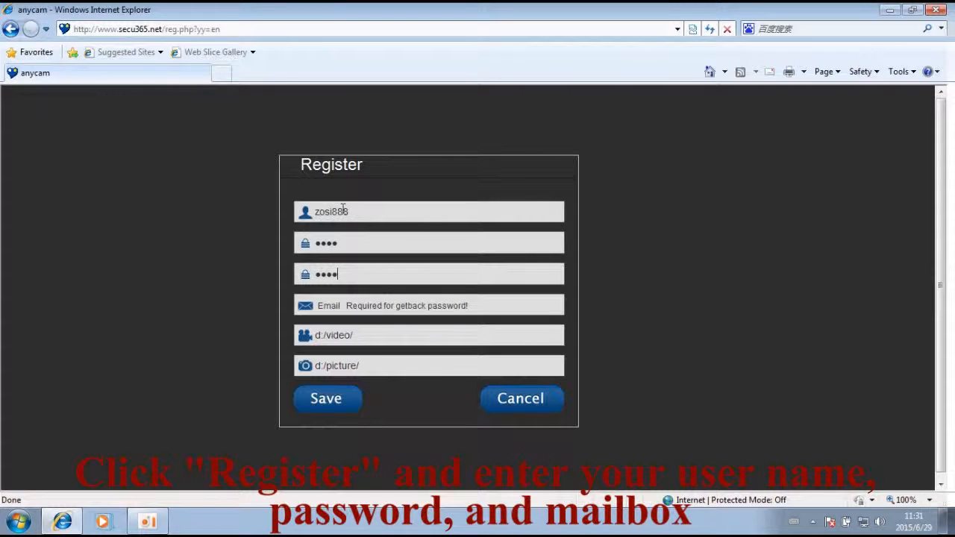
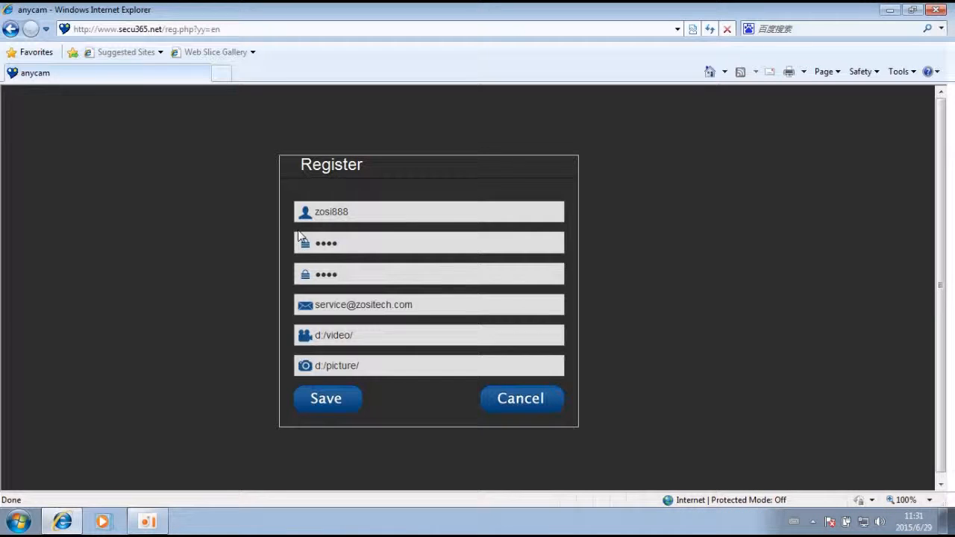
Save the new registration, then log in as zosi with its password.
click(326, 398)
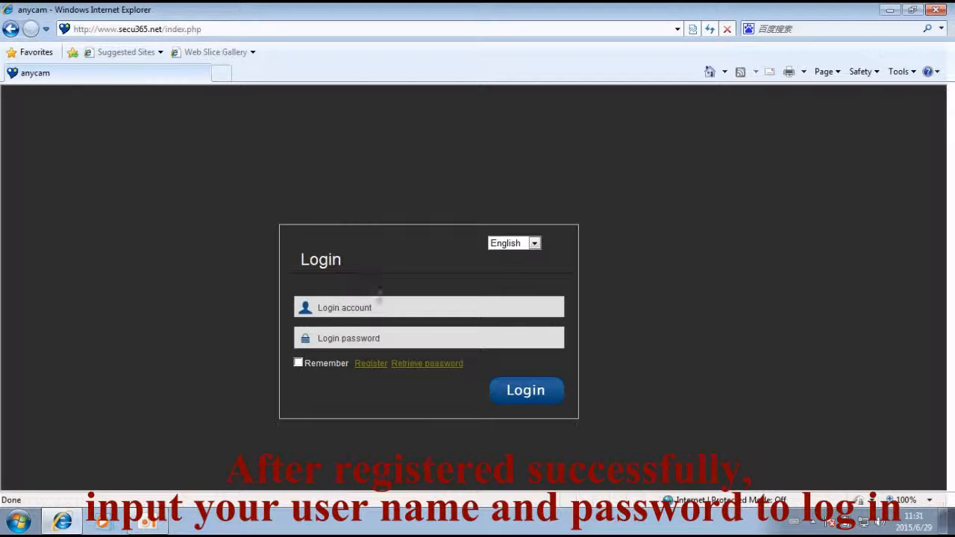
text(zosi888)
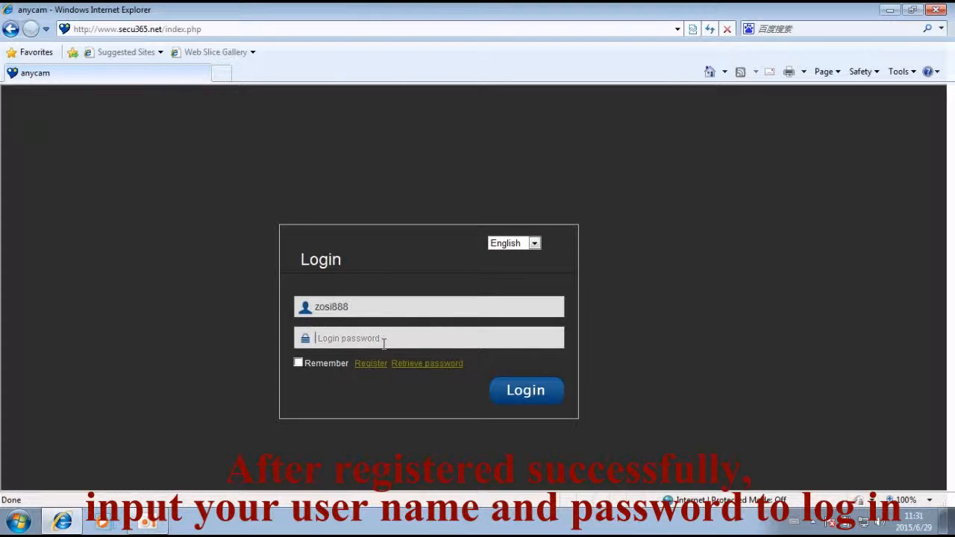
text(••••)
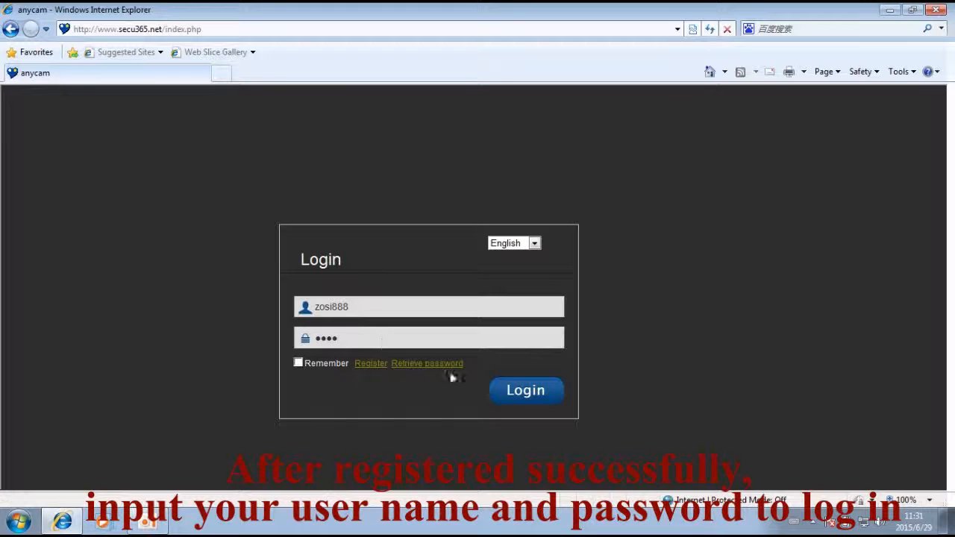
click(525, 390)
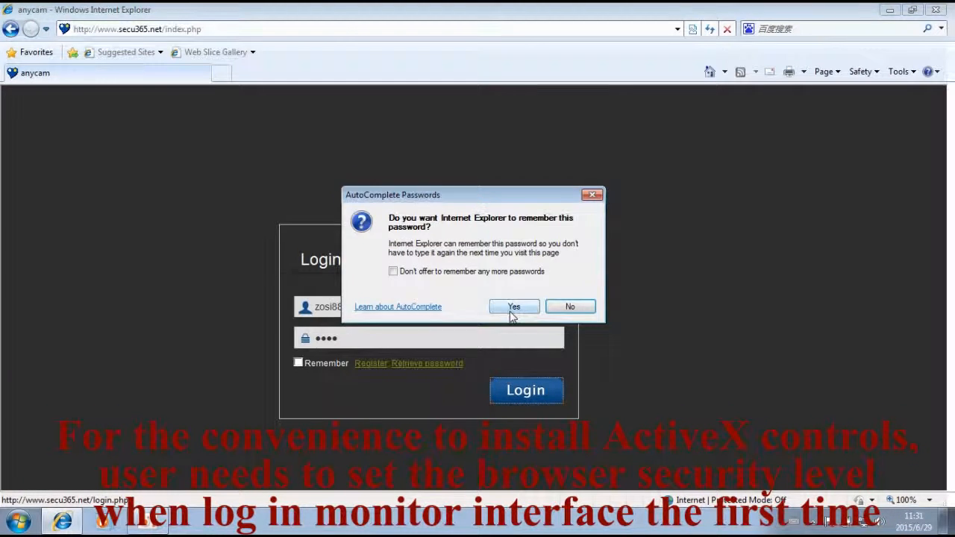
Save the login password and enable unsigned and unsafe ActiveX controls for the Internet zone.
click(513, 307)
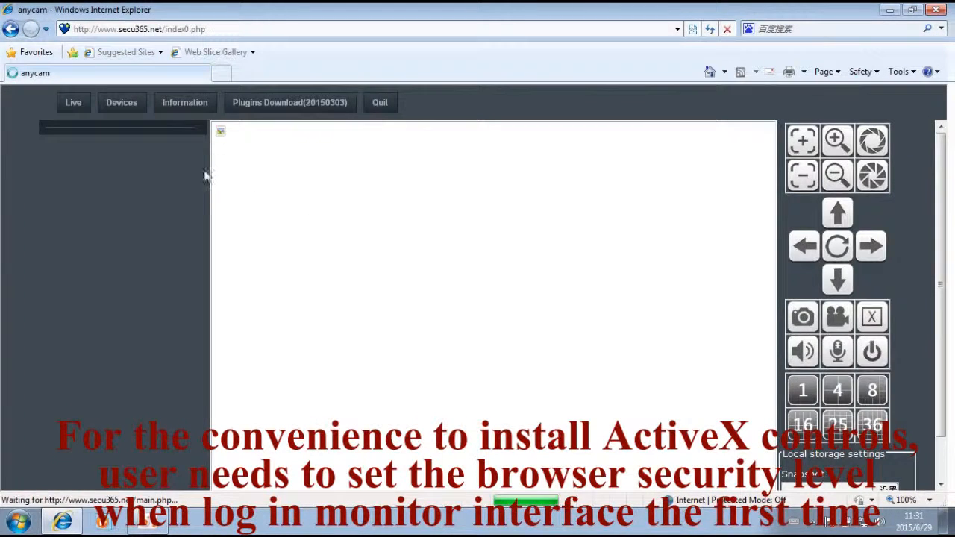
click(902, 71)
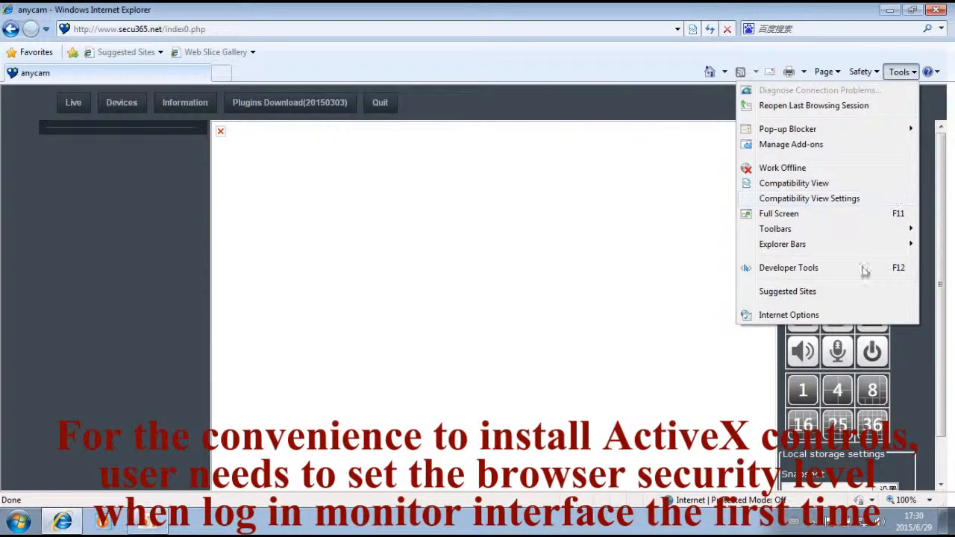
click(789, 314)
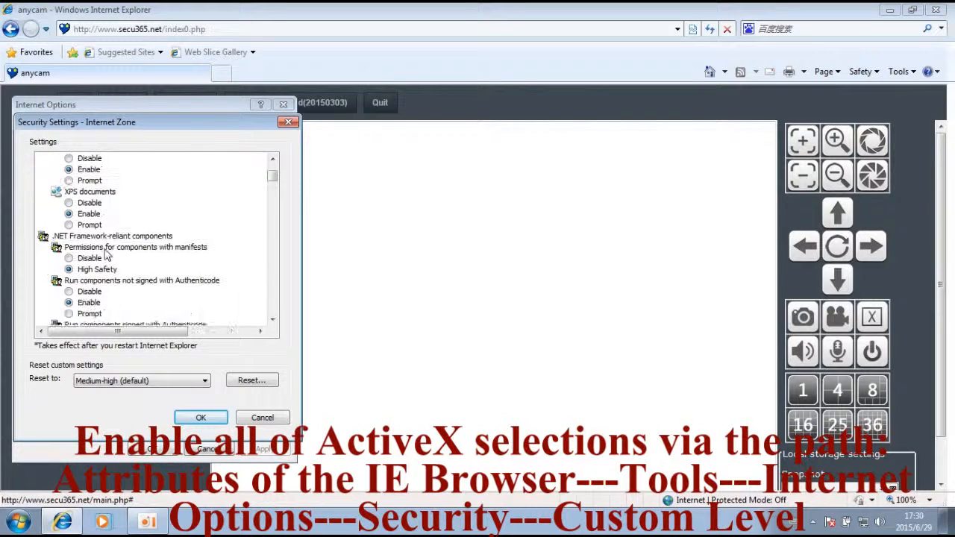
scroll(down, 3)
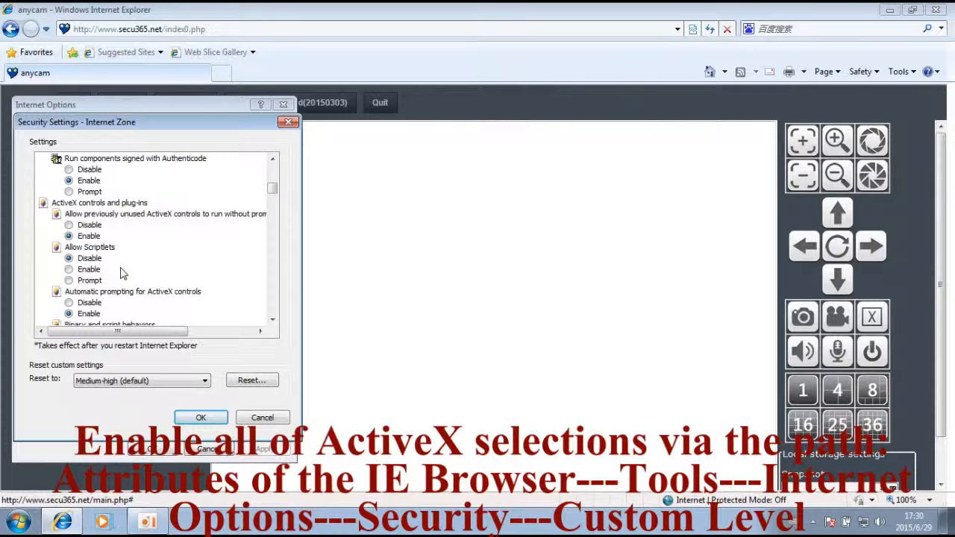
scroll(down, 3)
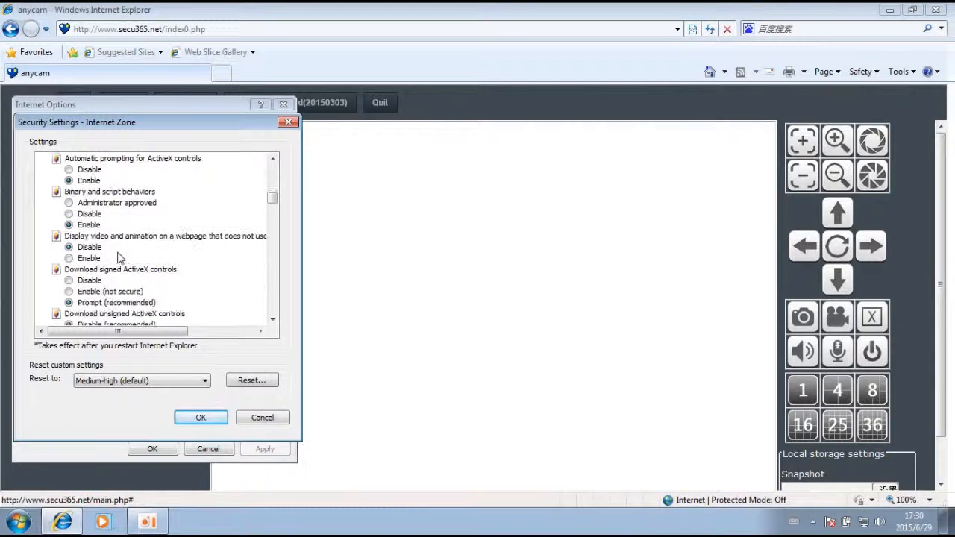
scroll(down, 3)
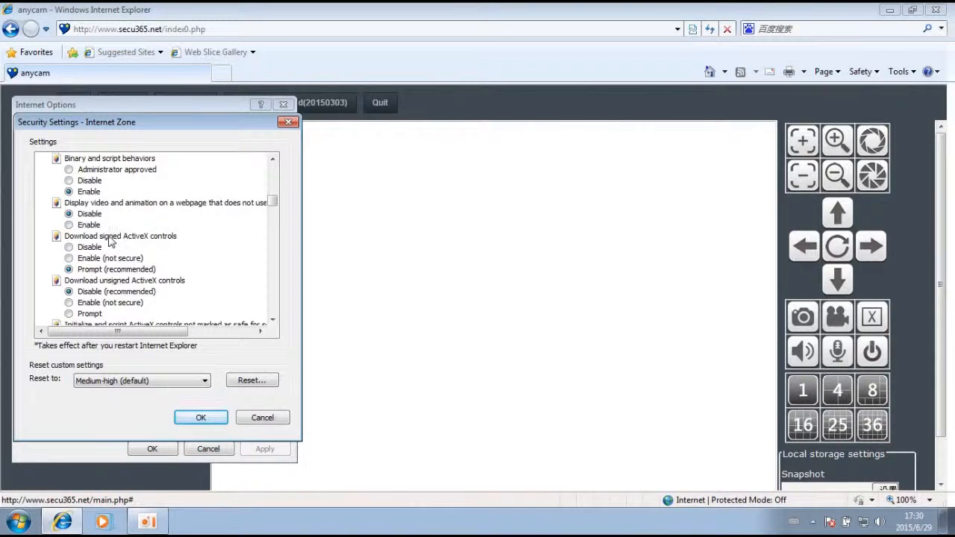
click(69, 257)
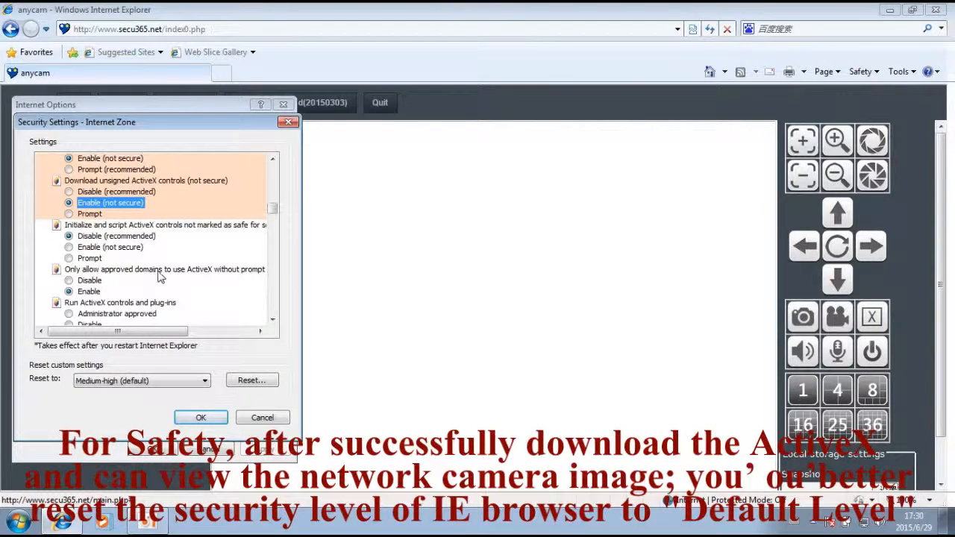
click(69, 247)
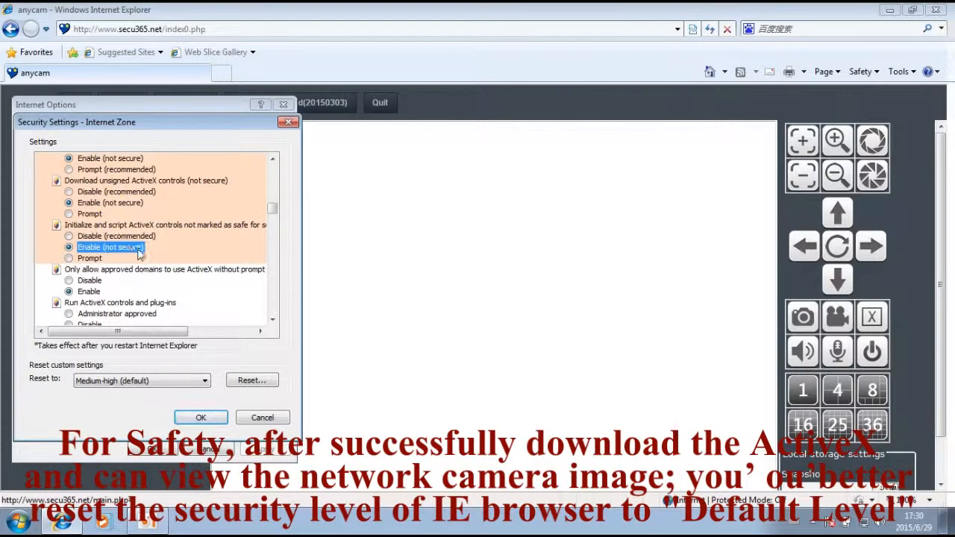
scroll(down, 3)
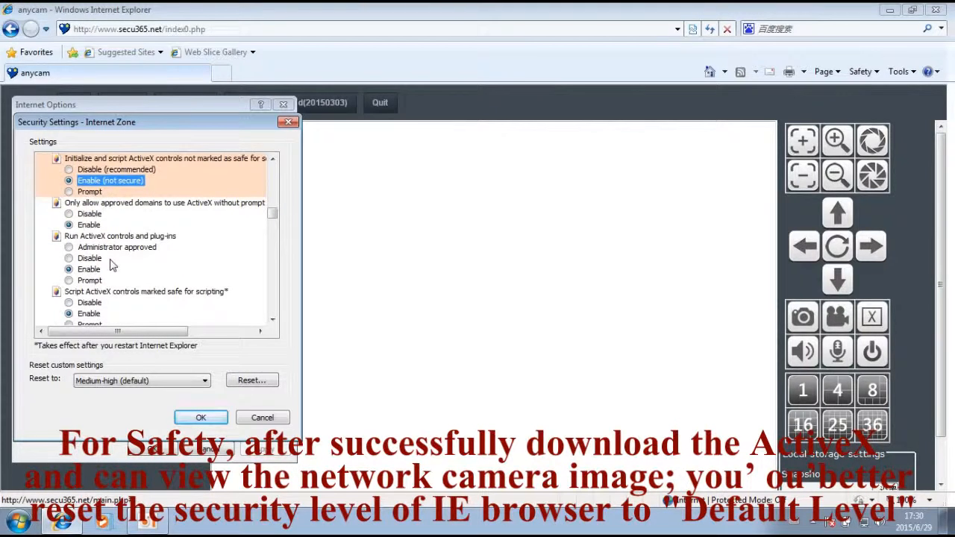
scroll(down, 3)
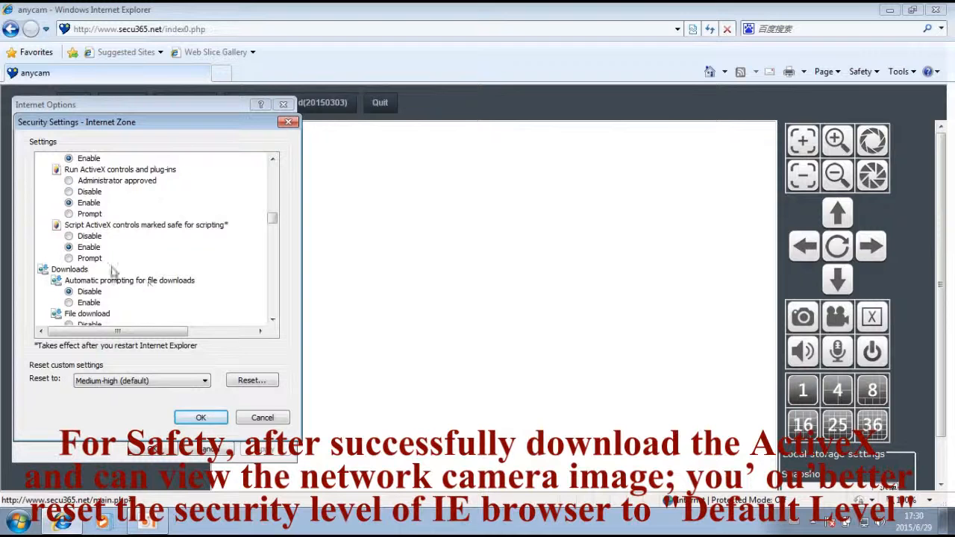
click(200, 416)
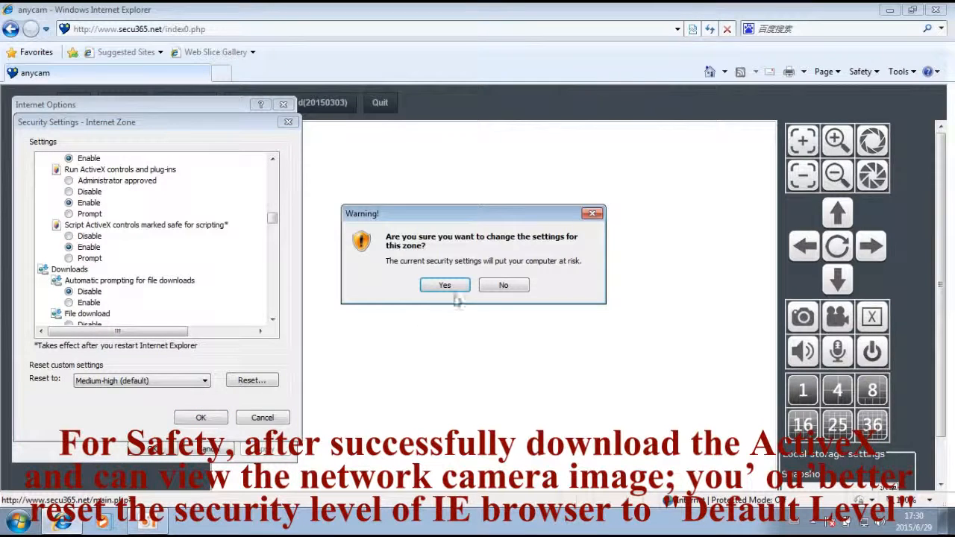
click(444, 285)
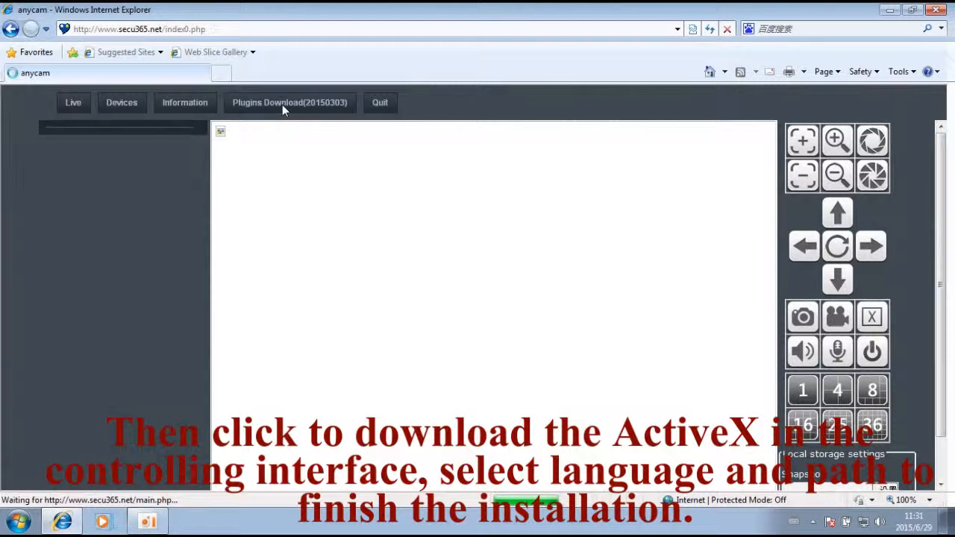
Download anycam.exe and let it run despite the unverified-publisher warnings.
click(289, 103)
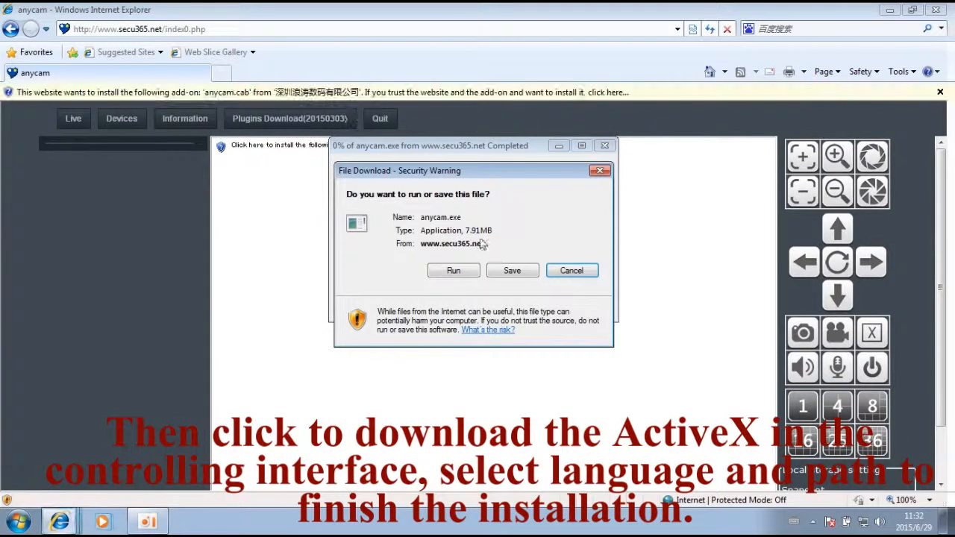
click(452, 270)
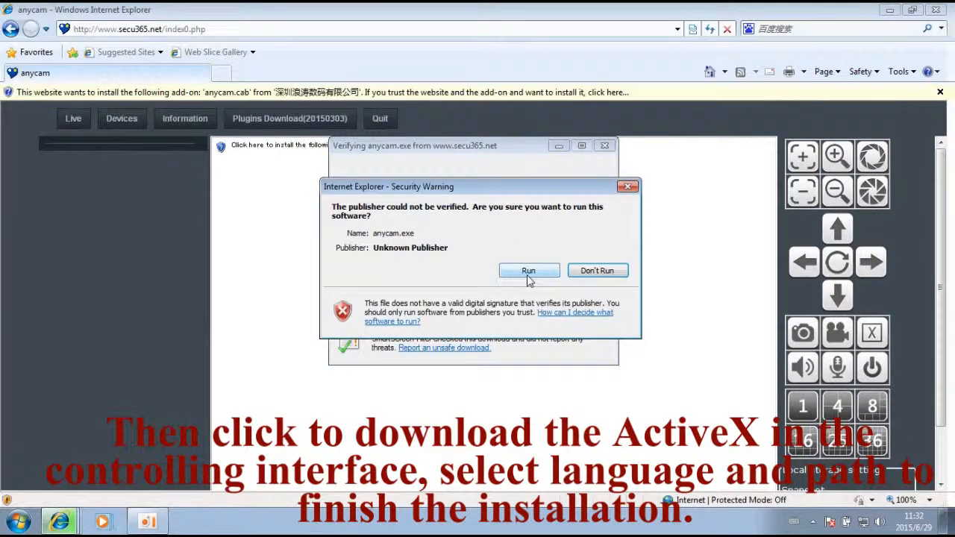
click(528, 270)
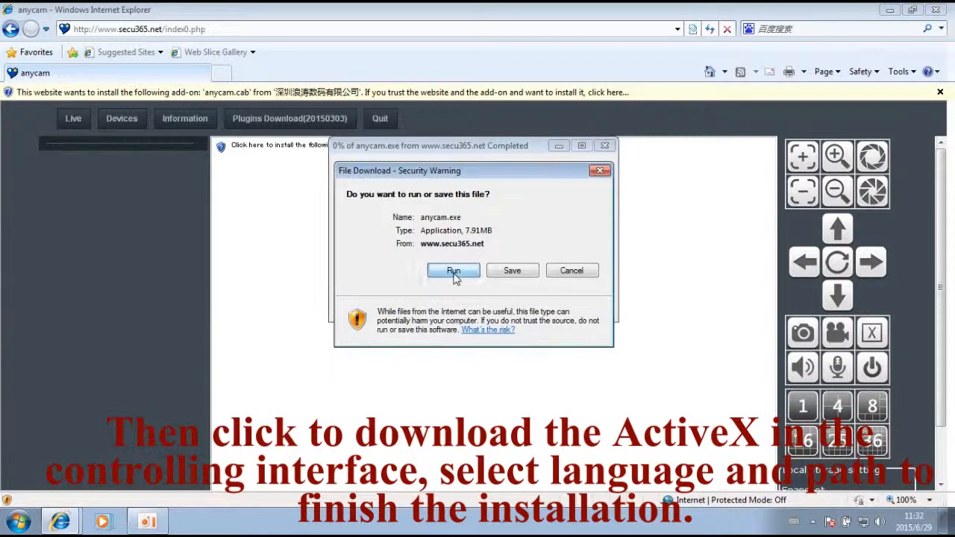
Install anycamexe in English to the default C:\Program Files\anycamexe folder.
click(452, 270)
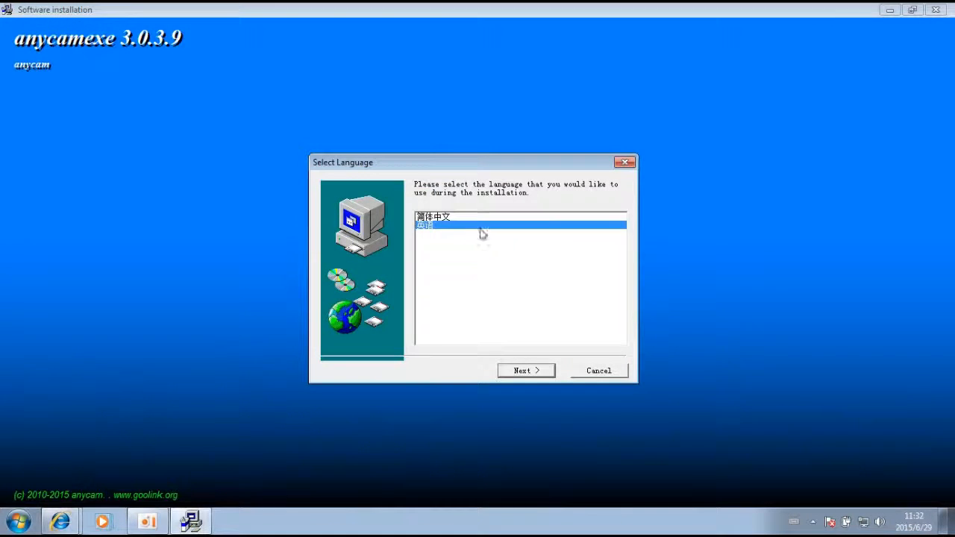
click(525, 370)
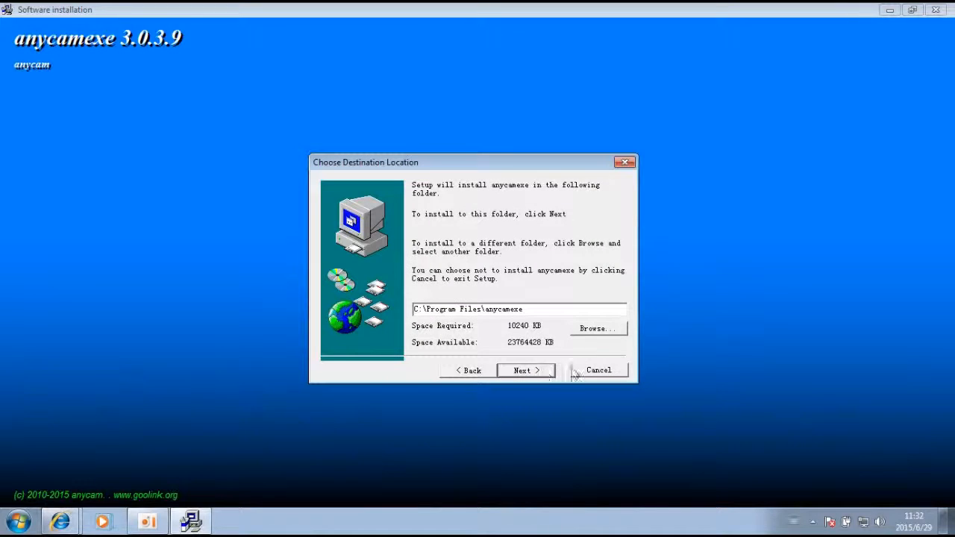
click(525, 370)
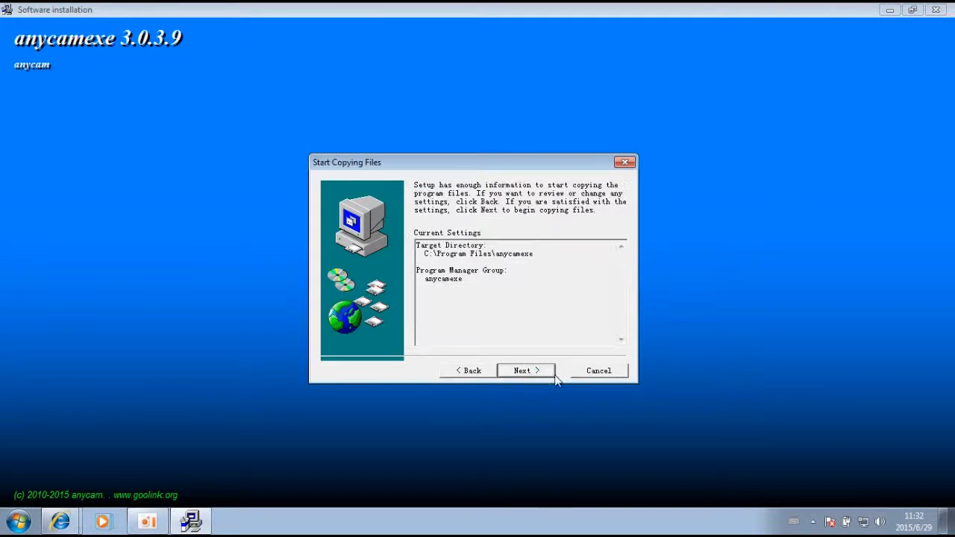
click(525, 370)
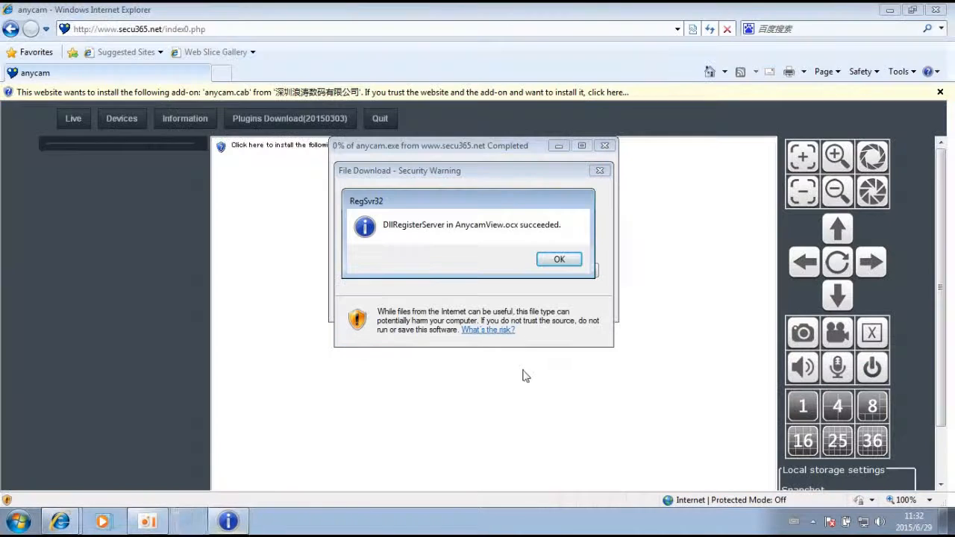
Dismiss the AnycamView.ocx registration message and install the anycam add-on for all users.
click(558, 259)
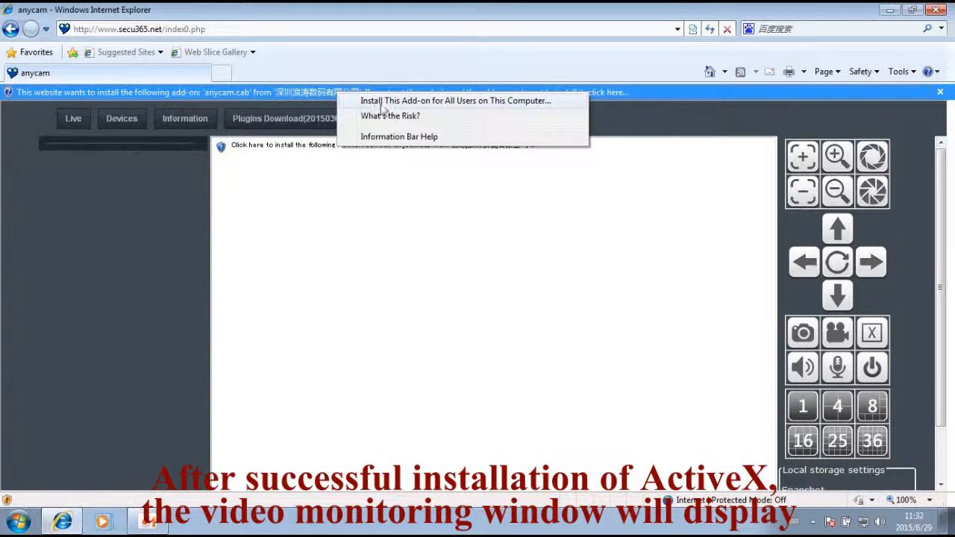
click(455, 100)
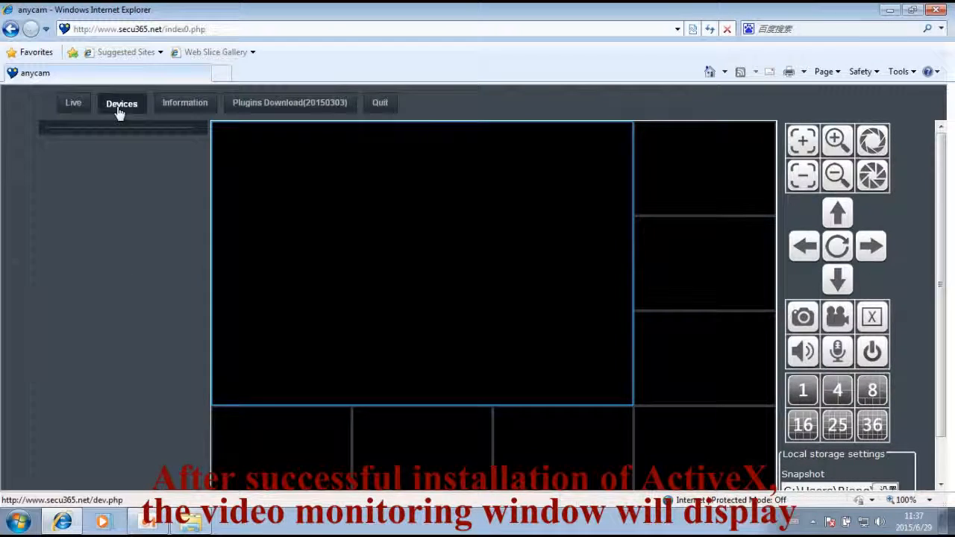
Add device at061c43e8 named zosi, username admin, with 4 channels.
click(121, 102)
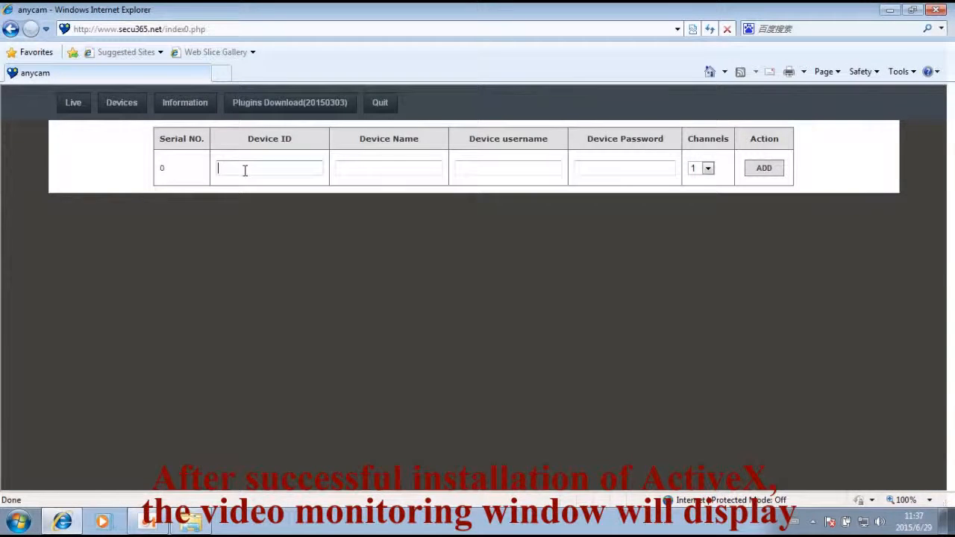
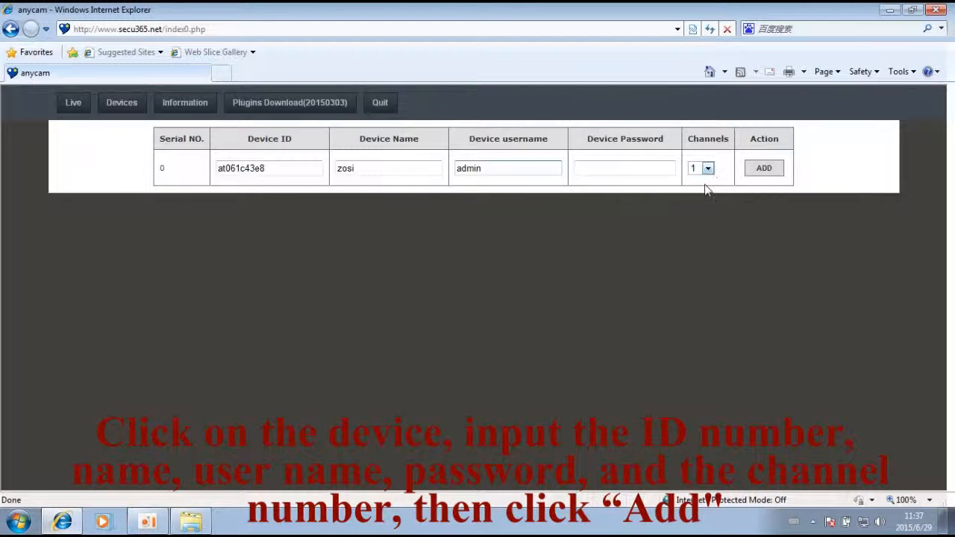
click(707, 167)
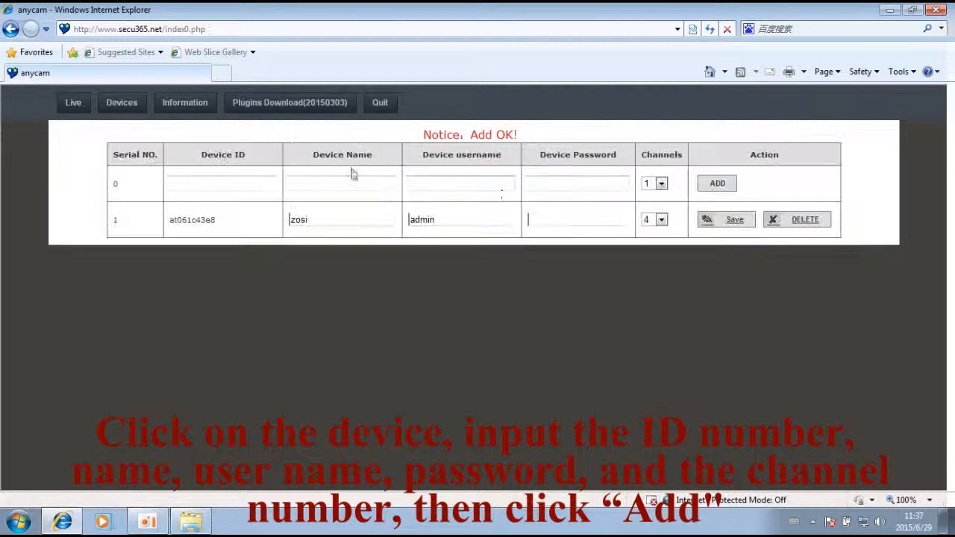
On the Live page, expand zosi and start its channel feeds, including Channel4.
click(73, 102)
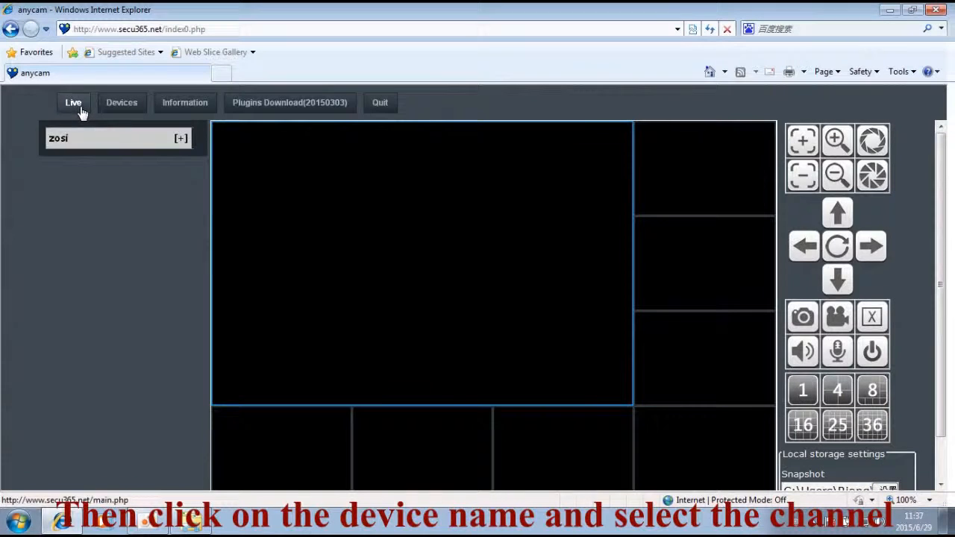
click(58, 138)
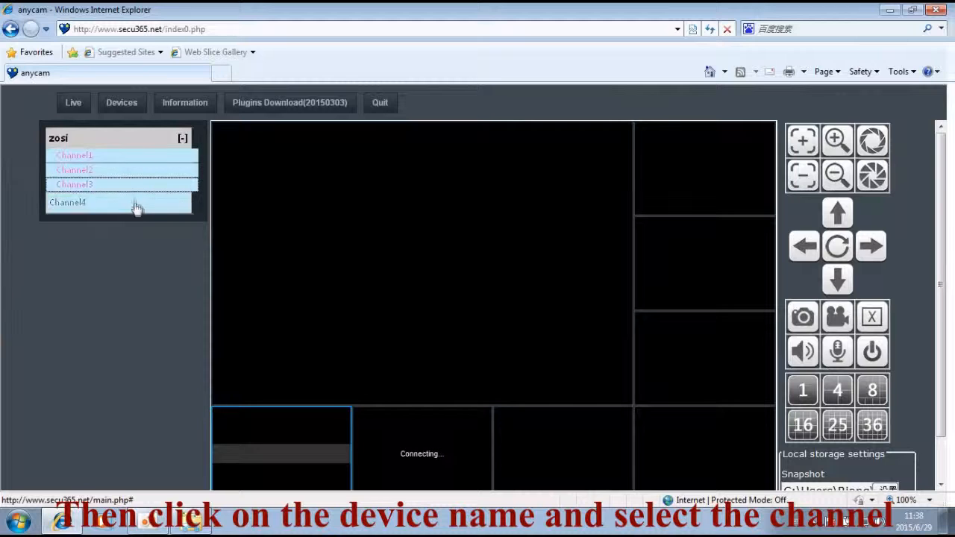
click(74, 199)
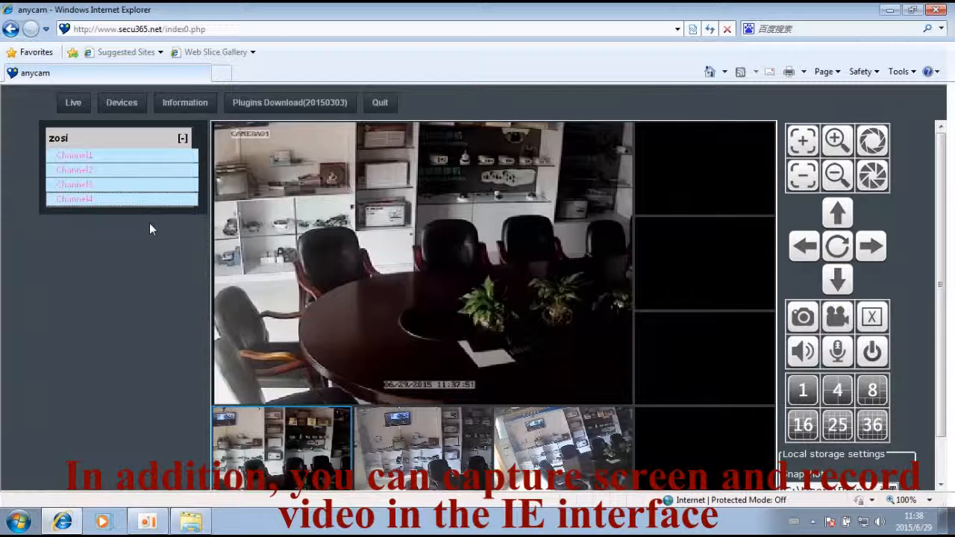
click(836, 317)
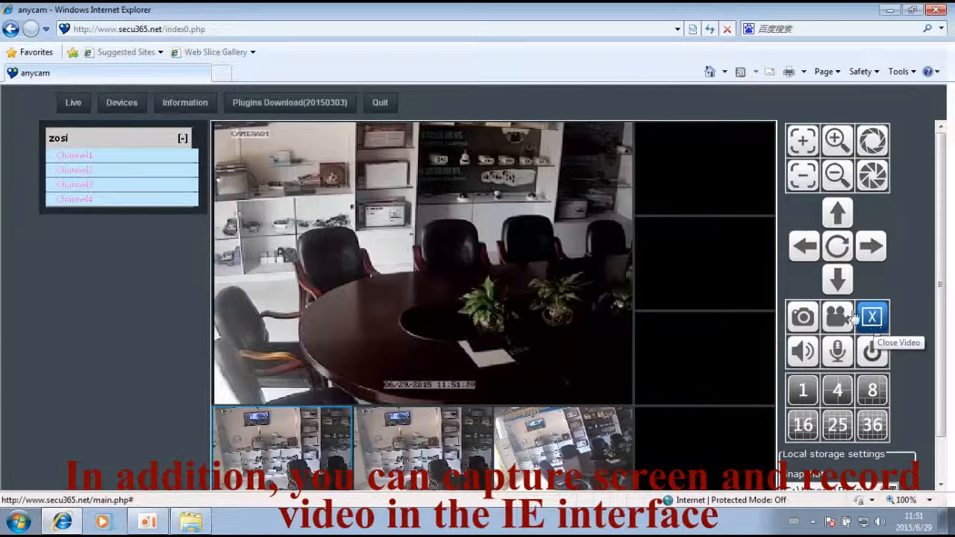
Switch the live layout through 1, 4, 8, 16 and 25 views, ending on 4.
click(802, 389)
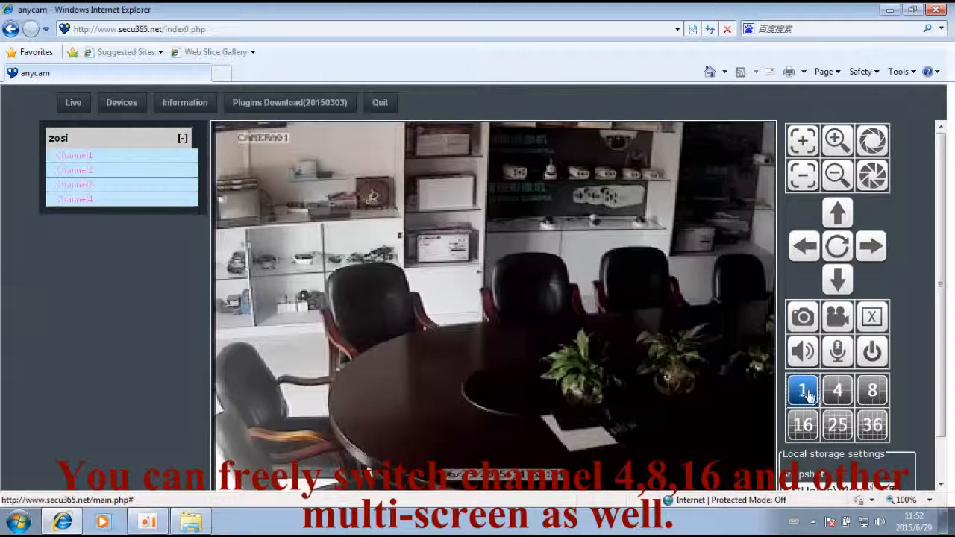
click(836, 390)
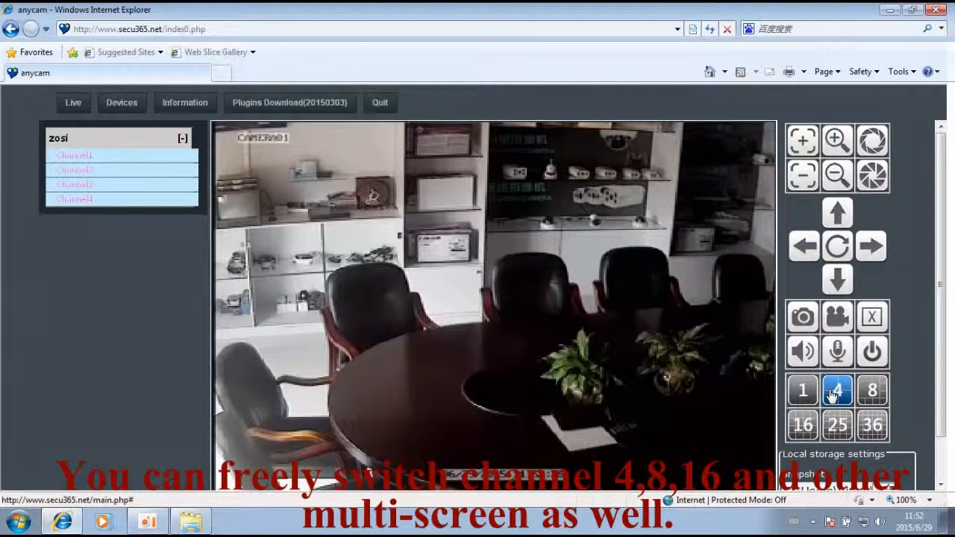
click(871, 390)
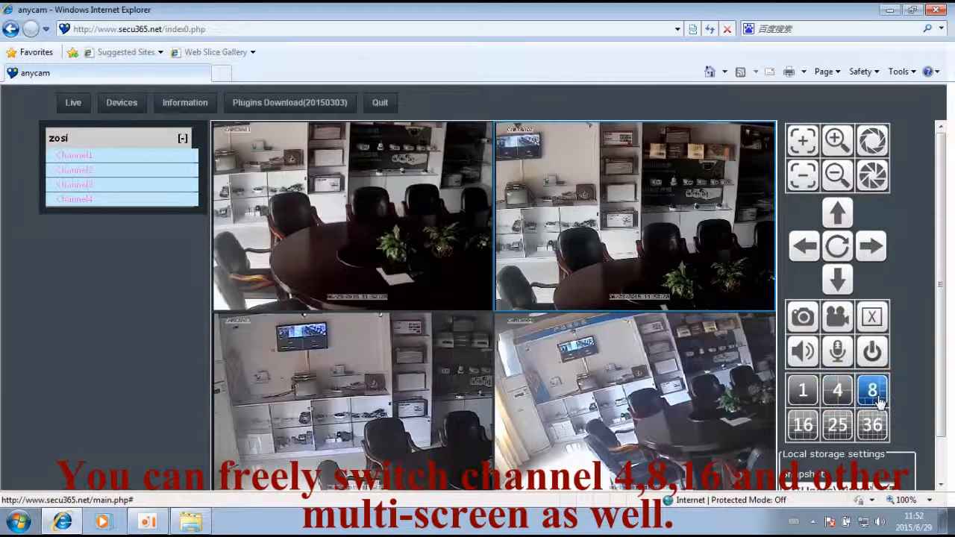
click(801, 424)
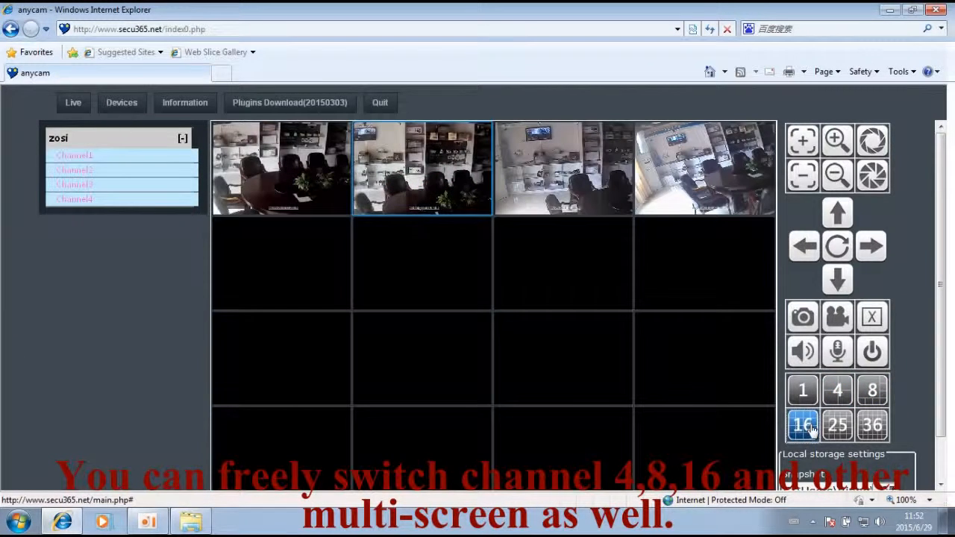
click(836, 425)
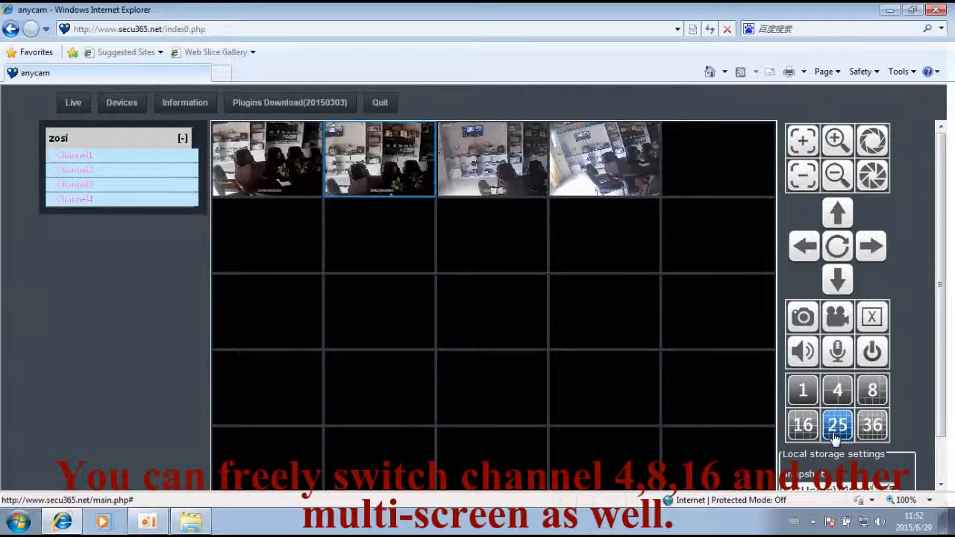
click(837, 389)
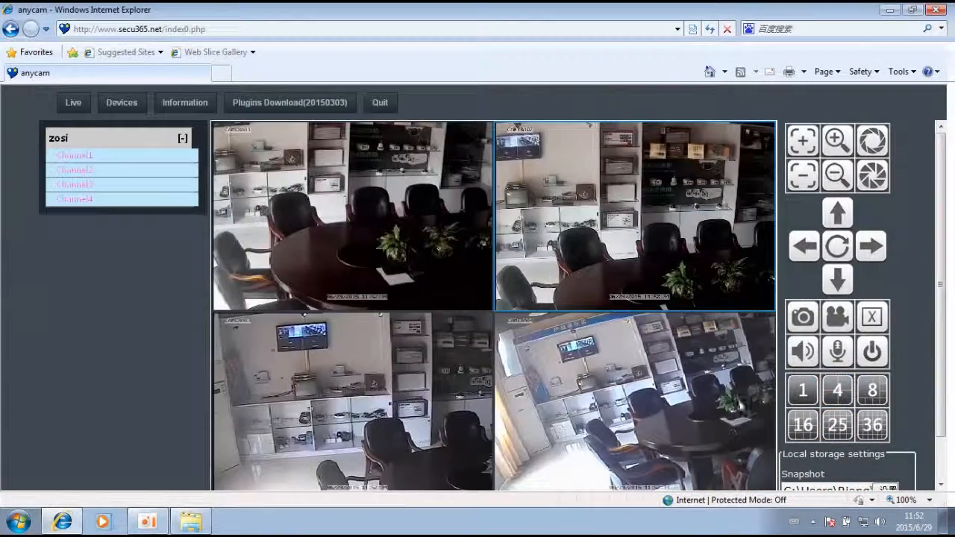